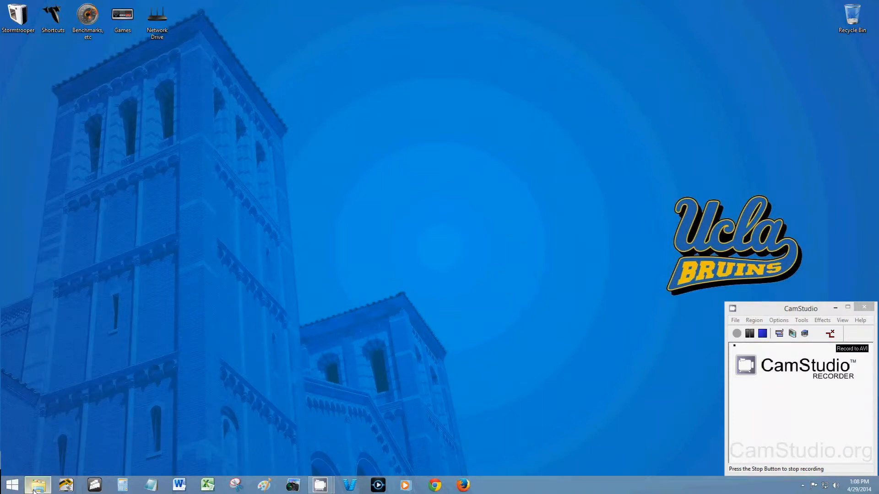
# - Open This PC and compare drive details, selecting USB DISK (O:) with 804 MB free of 29.4 GB
pyautogui.click(38, 484)
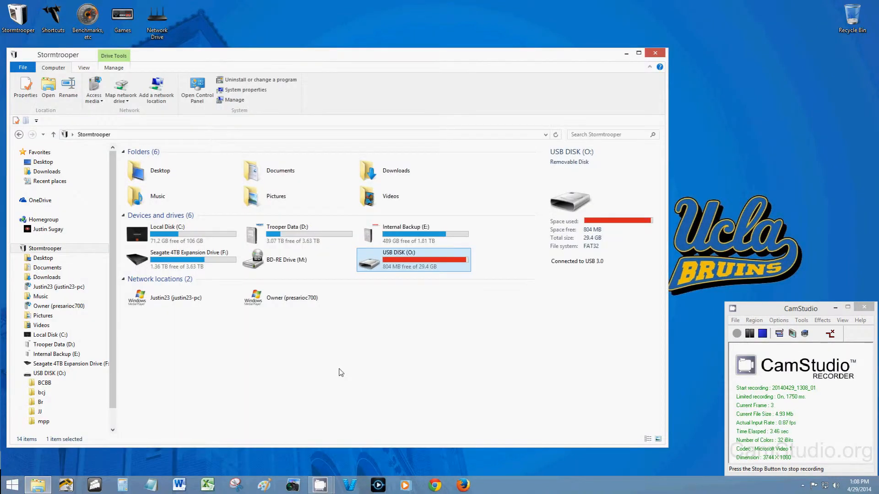
pyautogui.moveTo(407, 282)
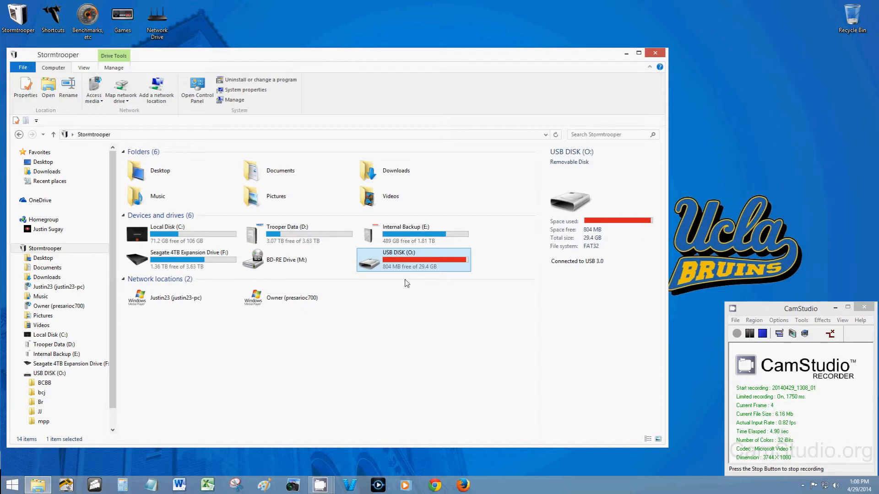
pyautogui.moveTo(405, 267)
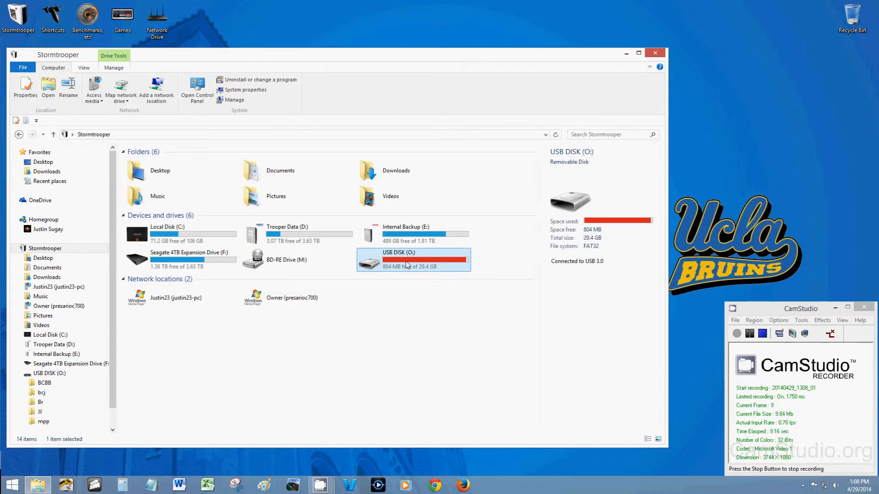
pyautogui.moveTo(408, 266)
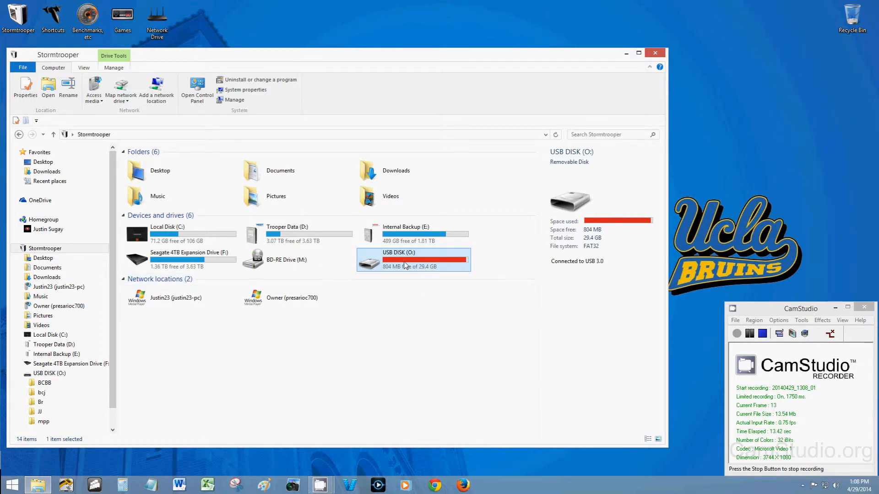
pyautogui.moveTo(391, 272)
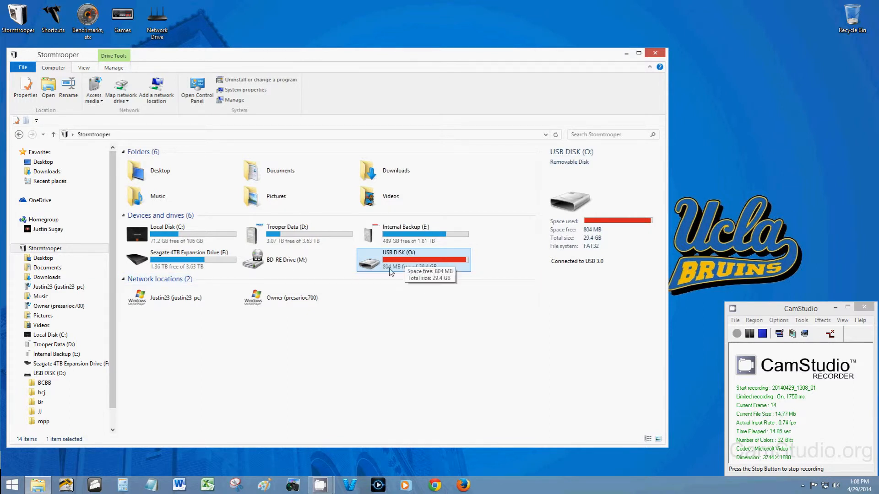
pyautogui.moveTo(415, 264)
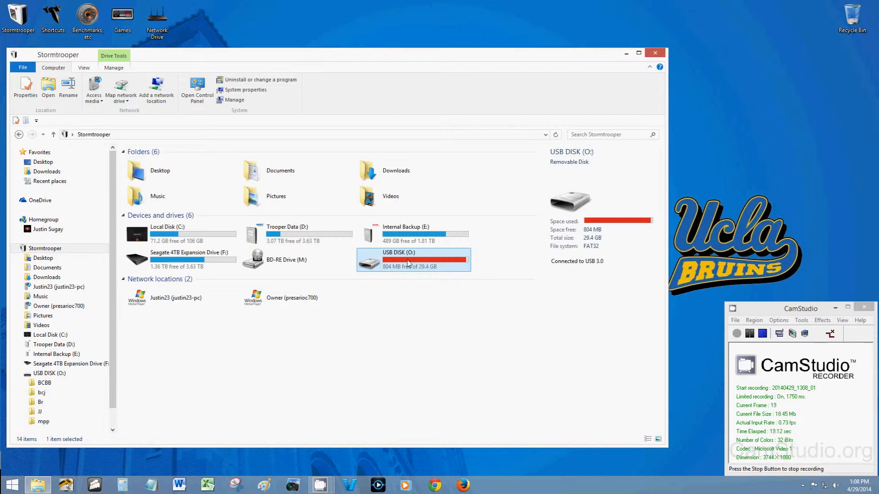
pyautogui.click(286, 259)
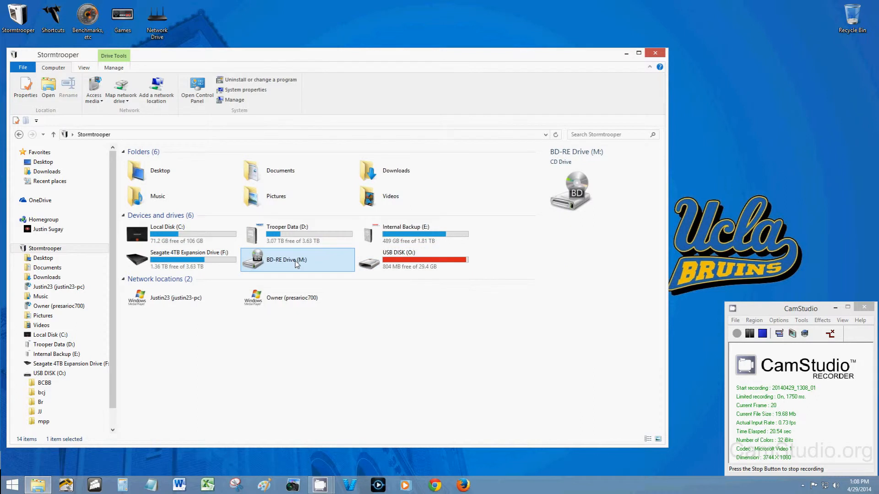
pyautogui.click(413, 260)
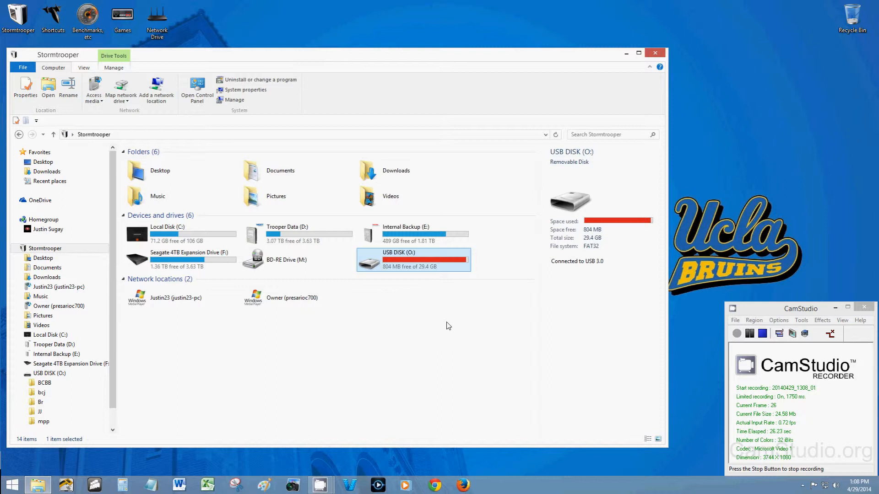
pyautogui.moveTo(14, 35)
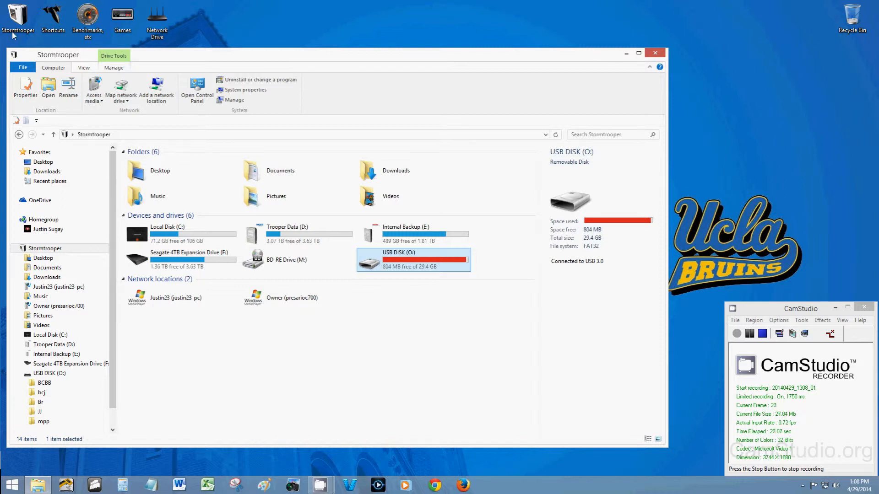
pyautogui.click(291, 297)
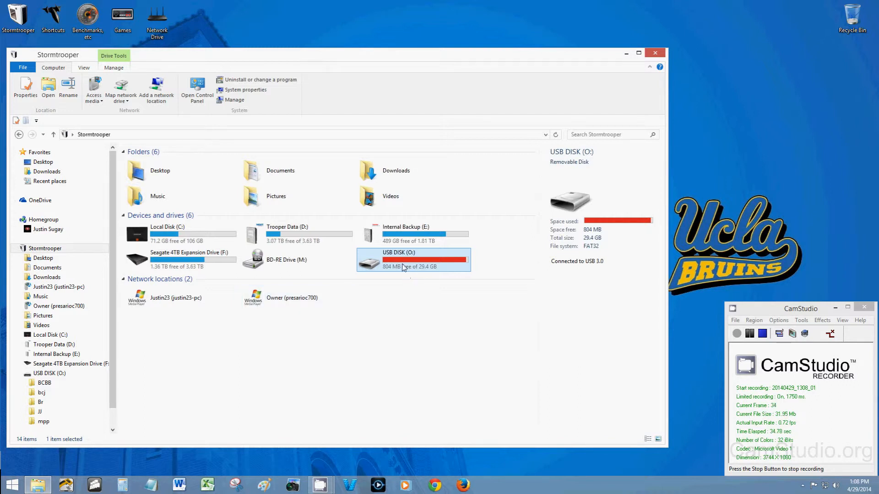
# - Open the Format window for USB DISK (O:) and adjust its file system choice toward FAT32
pyautogui.rightClick(403, 267)
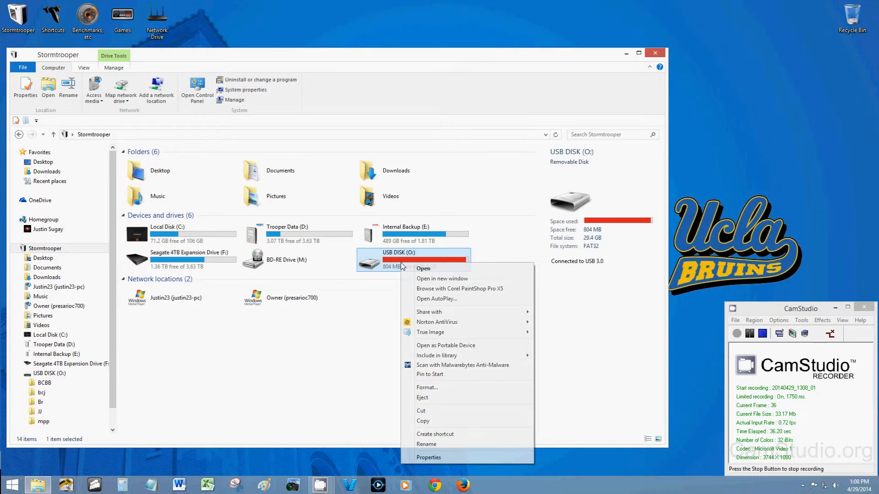
pyautogui.click(427, 387)
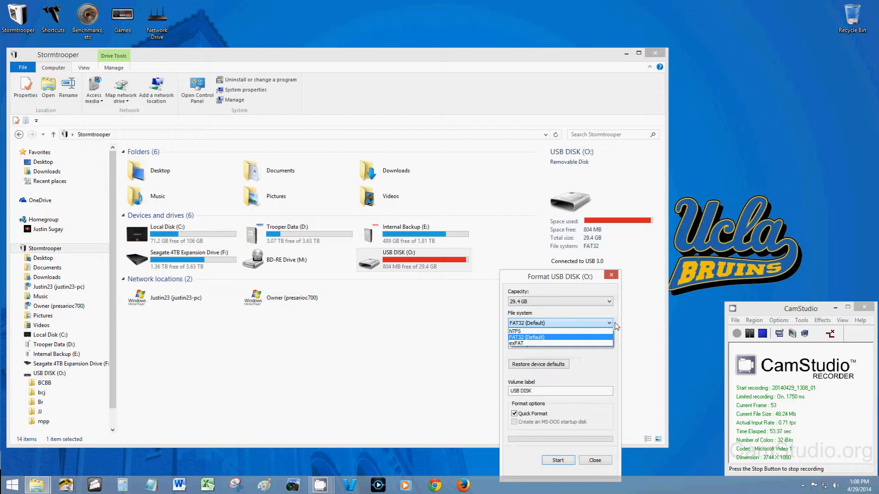
pyautogui.click(516, 330)
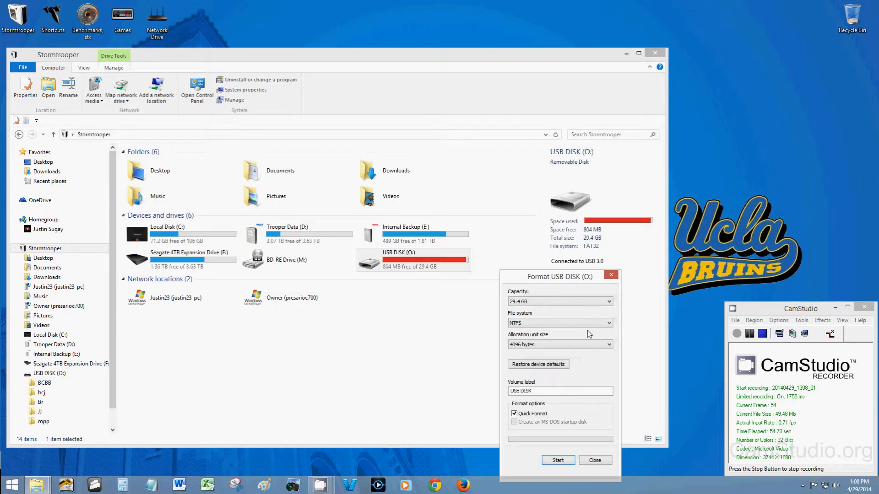
pyautogui.click(608, 323)
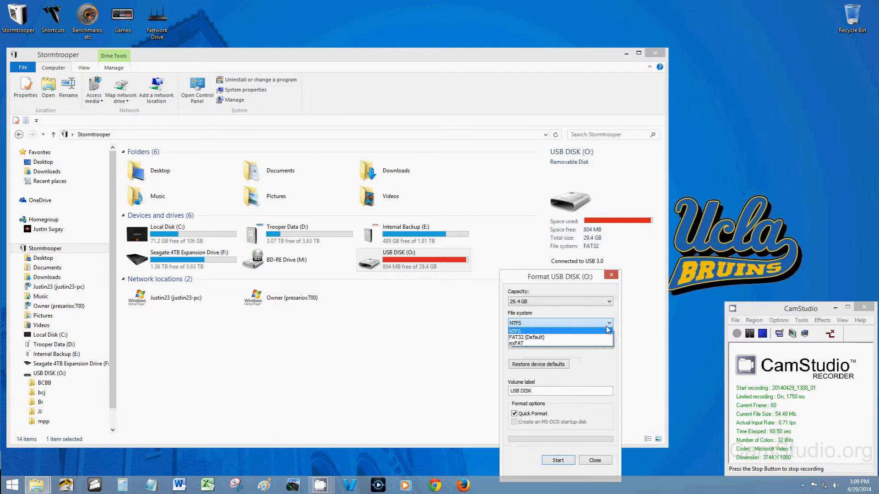
pyautogui.moveTo(572, 344)
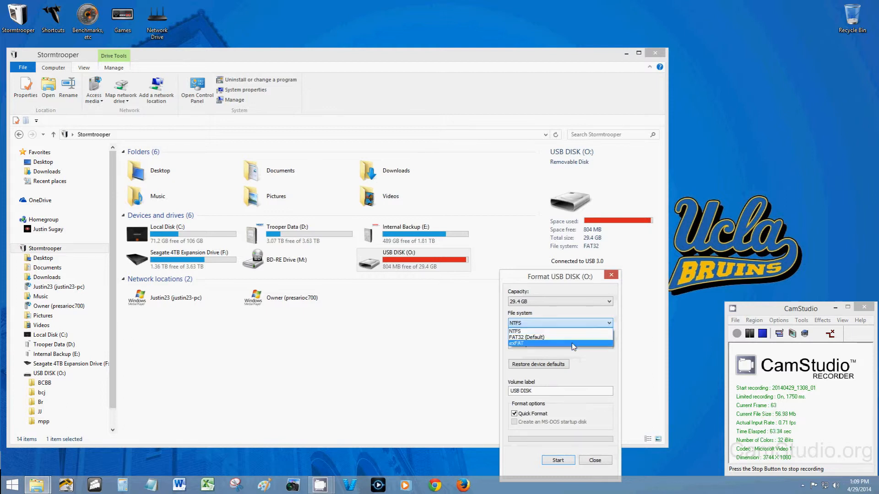
pyautogui.moveTo(561, 337)
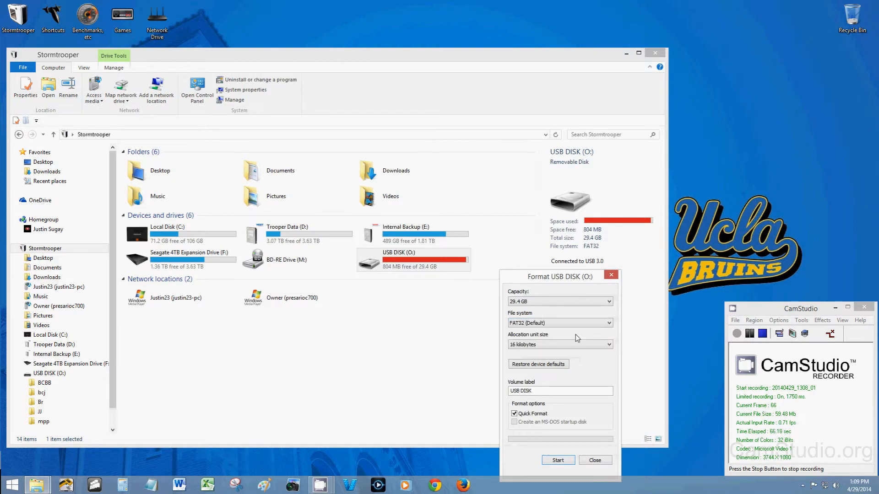
pyautogui.moveTo(552, 280)
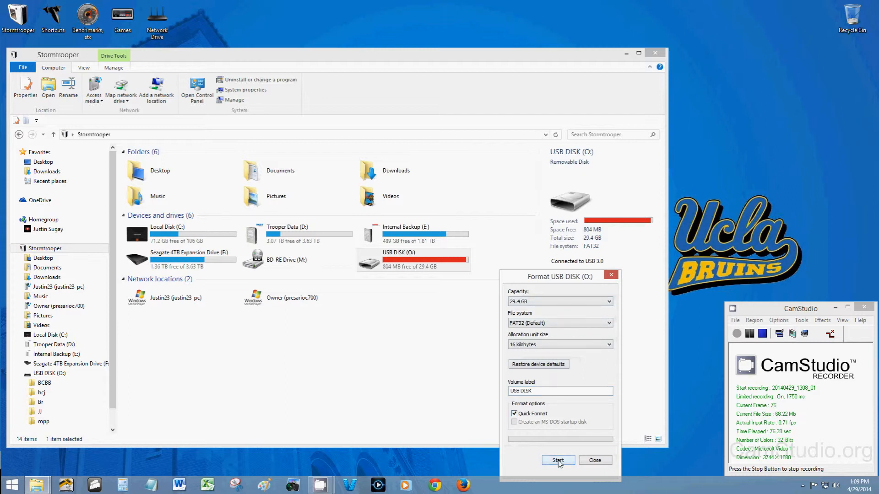
# - Quick-format USB DISK (O:) as FAT32, confirming the data-erase warning and completion notice
pyautogui.click(557, 460)
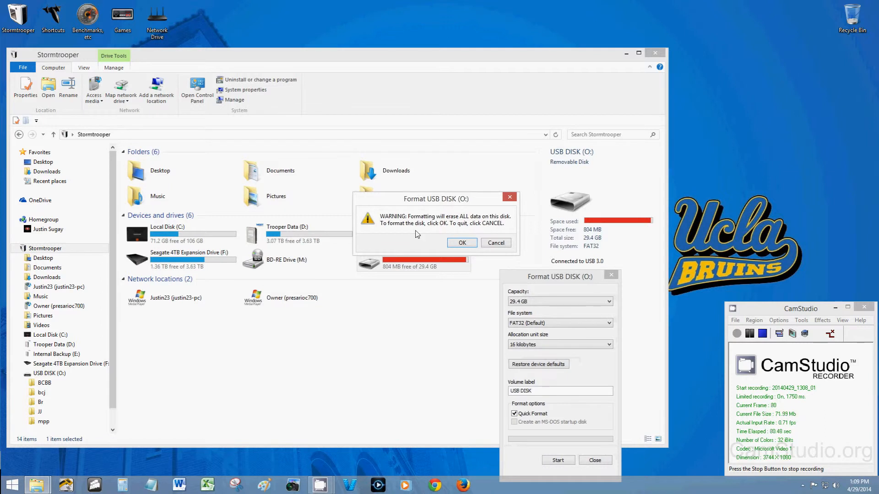
pyautogui.click(461, 242)
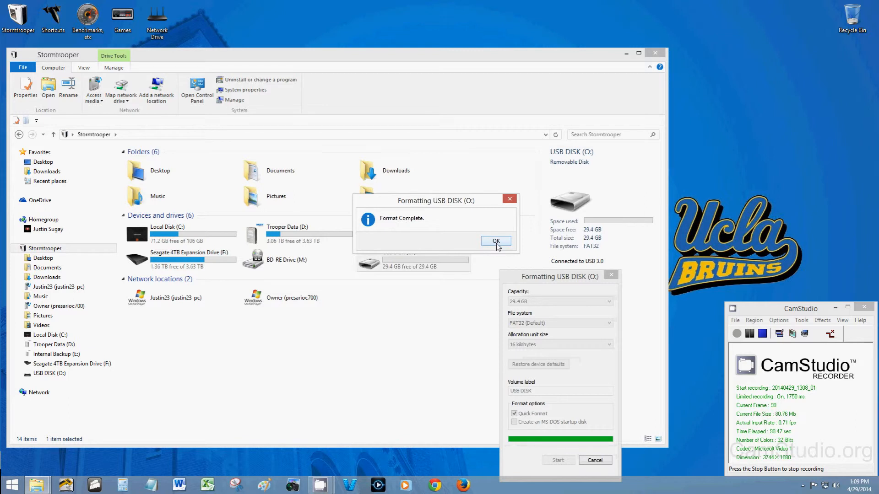
pyautogui.moveTo(471, 240)
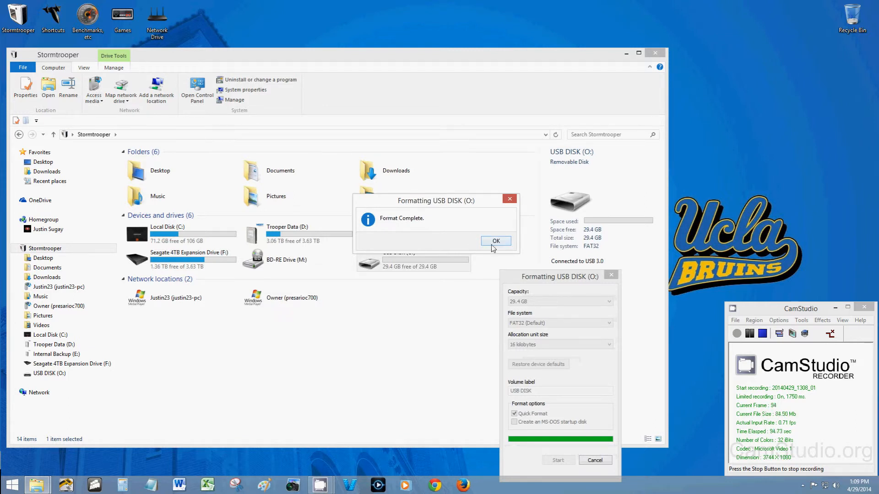
pyautogui.click(496, 240)
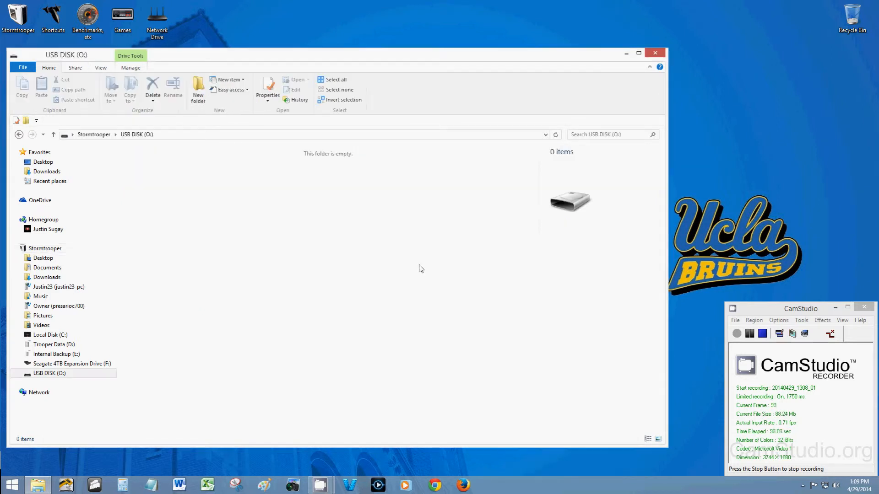
pyautogui.moveTo(53, 137)
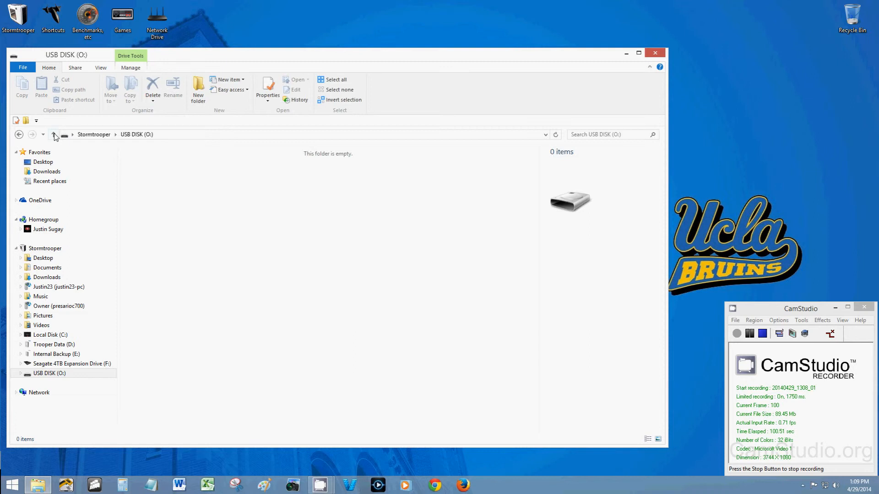
# - Back in This PC, eject USB DISK (O:) and dismiss the safe-to-remove notification
pyautogui.click(52, 134)
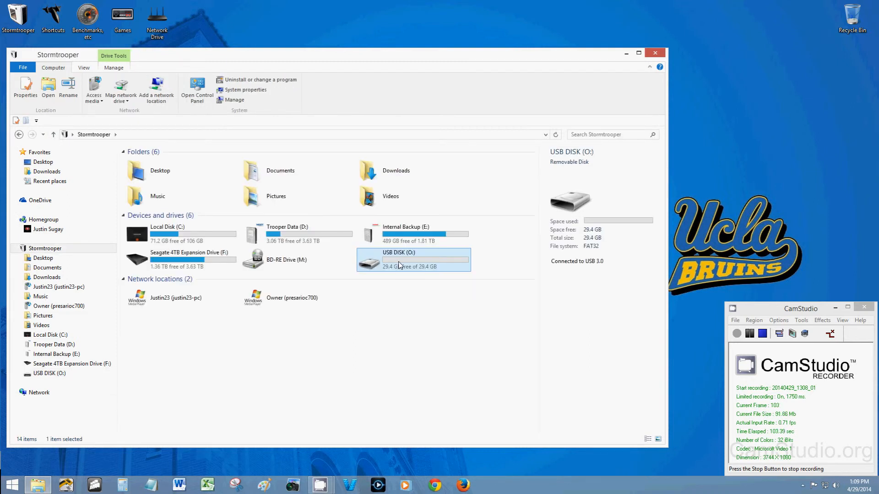
pyautogui.rightClick(398, 260)
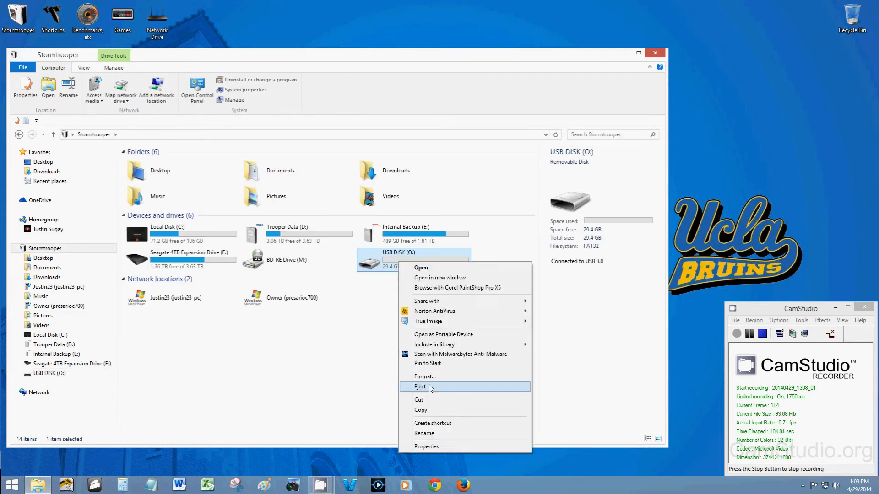
pyautogui.click(420, 387)
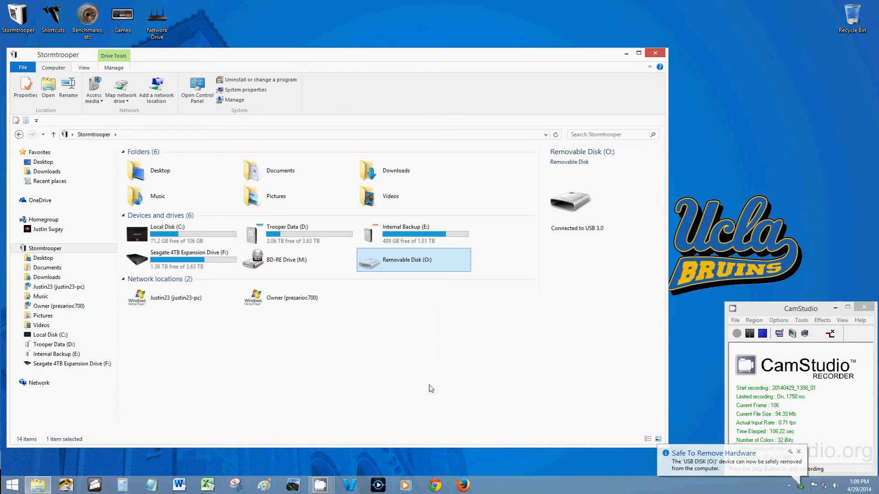
pyautogui.click(799, 452)
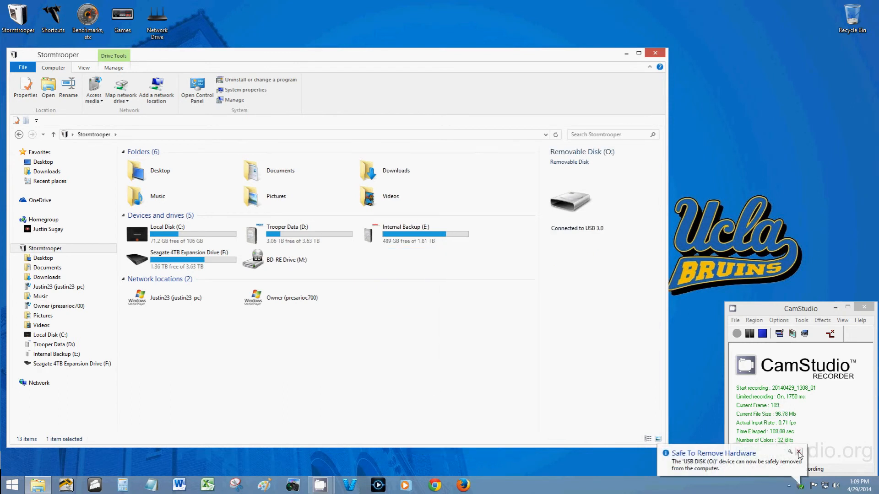